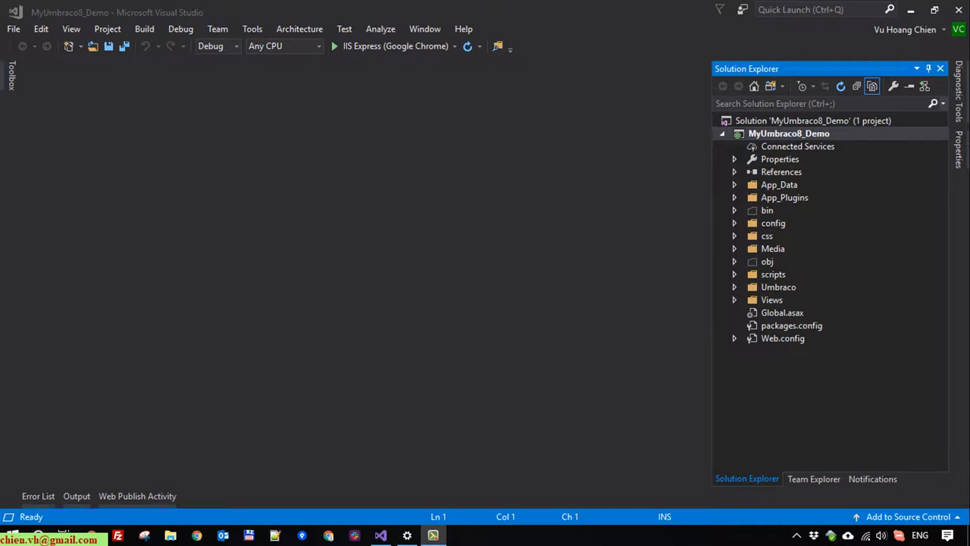
mouse_move(755, 276)
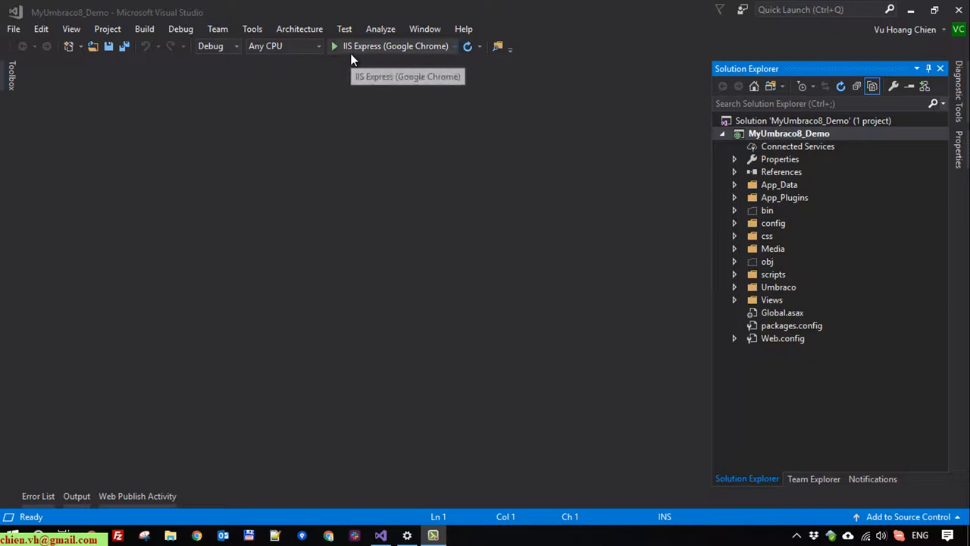
- Start debugging MyUmbraco8_Demo with IIS Express so the Umbraco site loads in Chrome
left_click(334, 46)
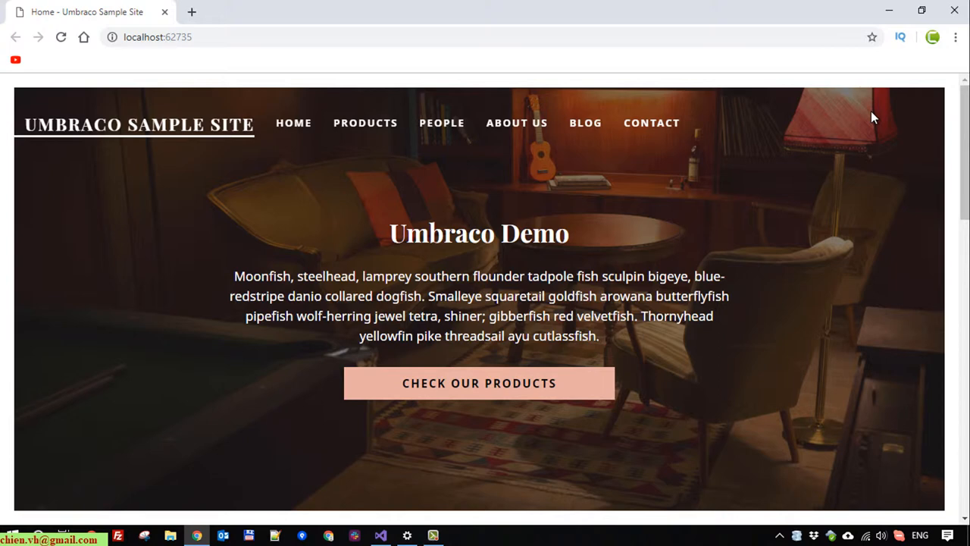
mouse_move(868, 94)
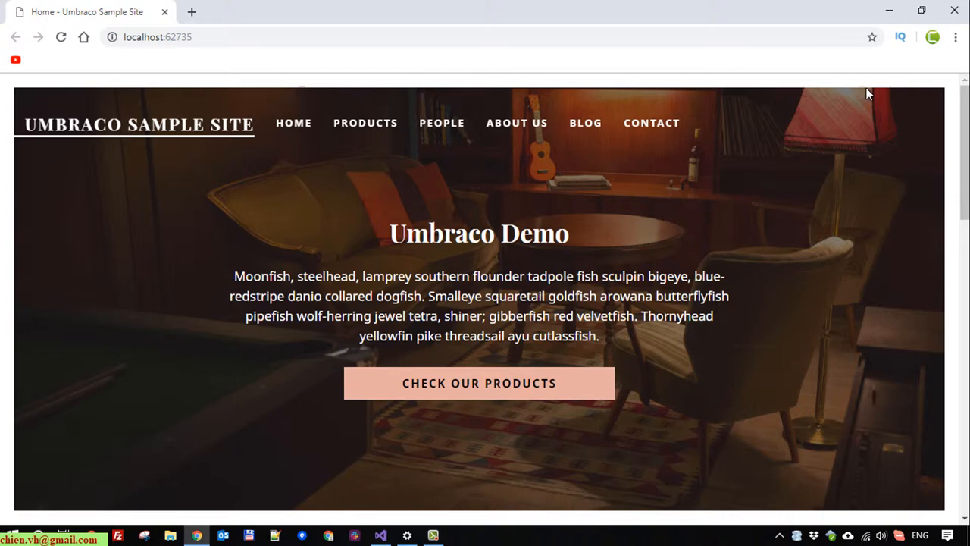
mouse_move(958, 6)
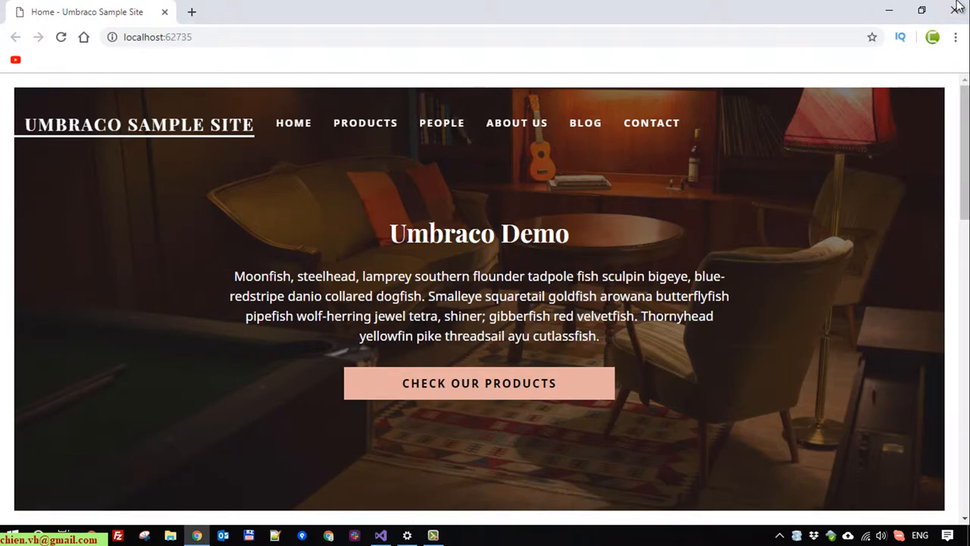
- Return to Visual Studio and stop the running debug session of MyUmbraco8_Demo
left_click(380, 537)
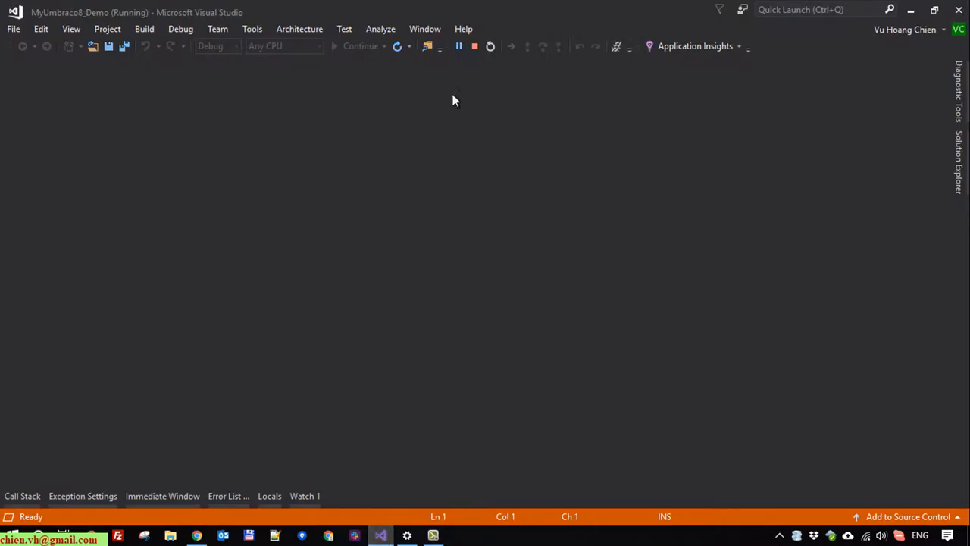
mouse_move(476, 45)
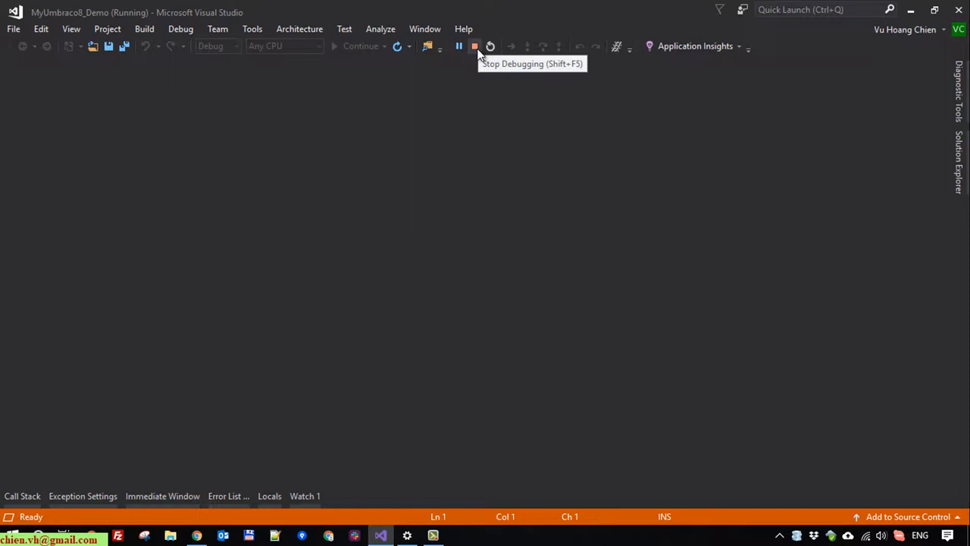
left_click(476, 45)
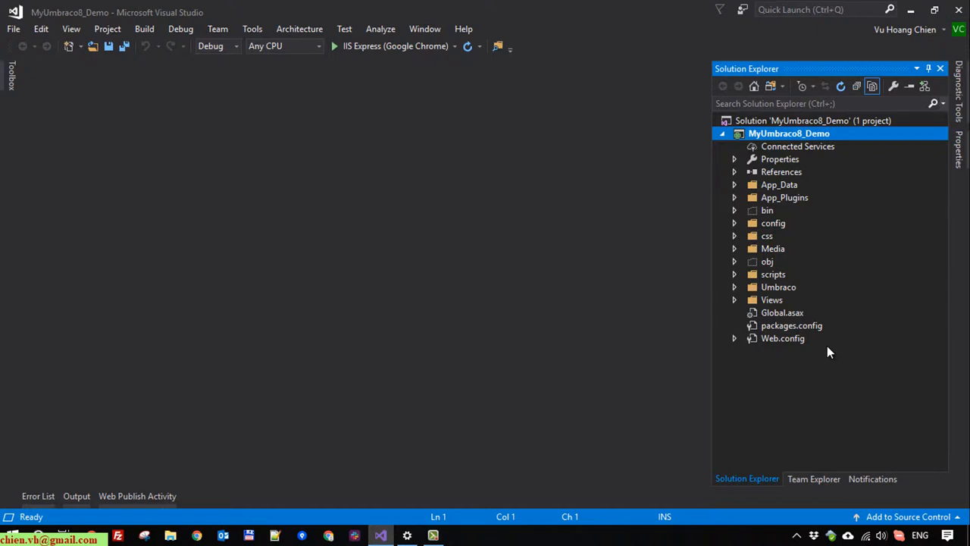
- Bring up IIS Manager and enter myumbraco.local as the new website's site name
key("Win+r")
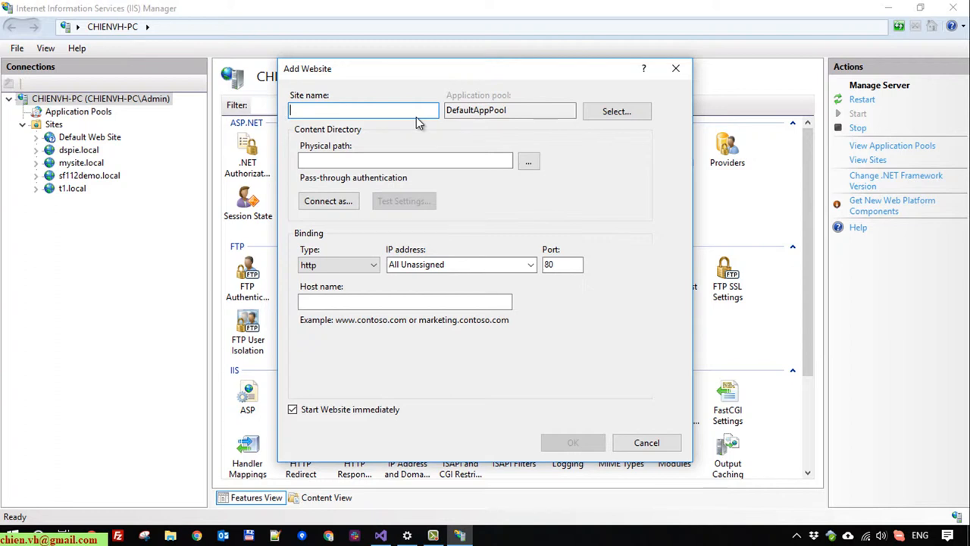
type("myumbraco.local")
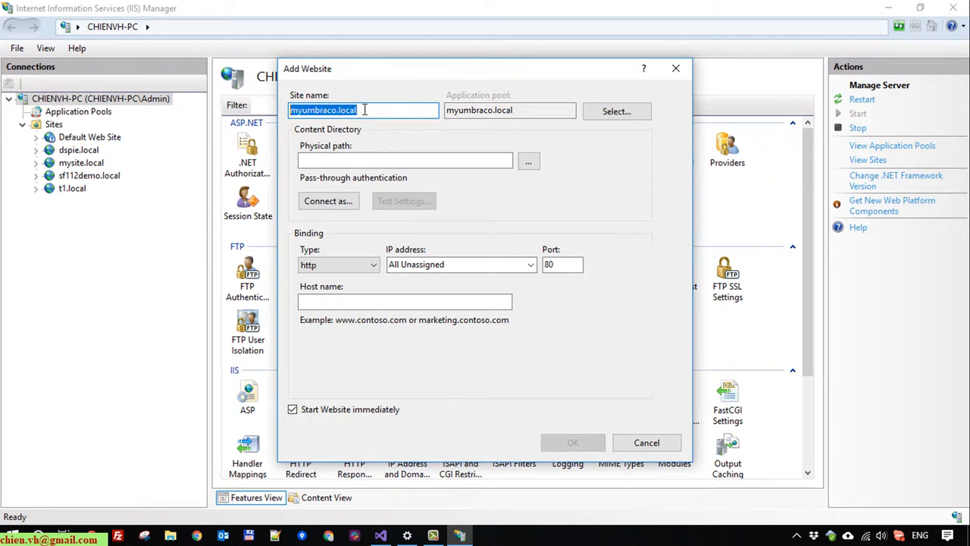
type("myumbraco.local")
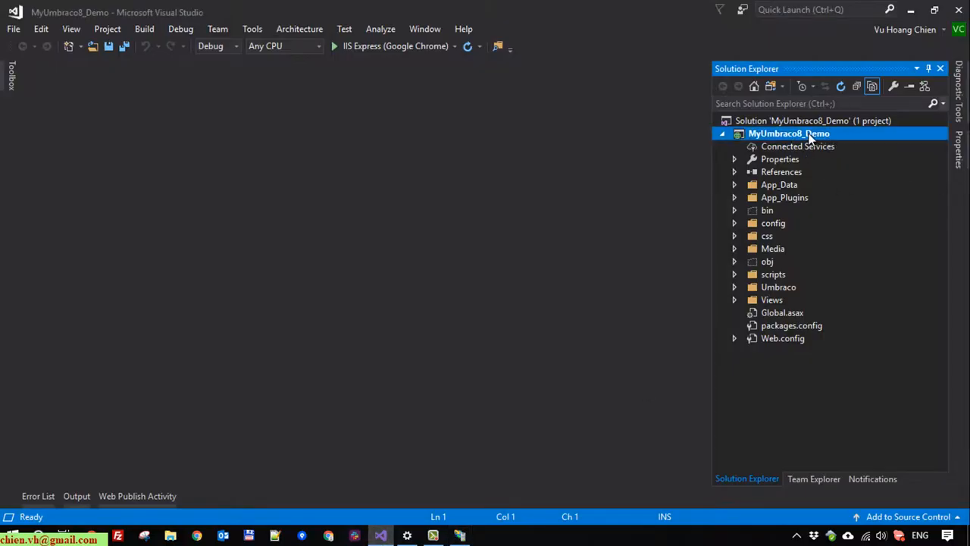
- Reveal the MyUmbraco8_Demo project folder in File Explorer from Solution Explorer
right_click(788, 133)
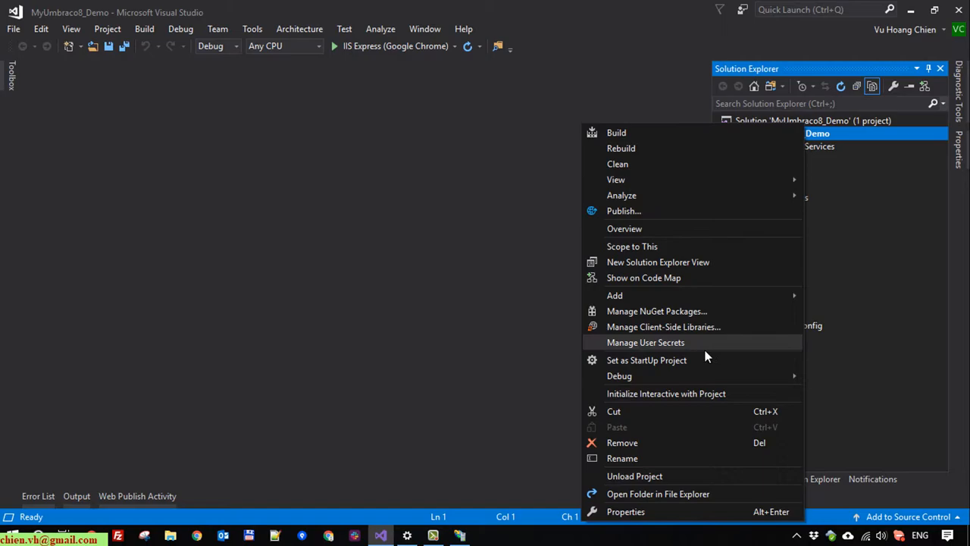
left_click(658, 494)
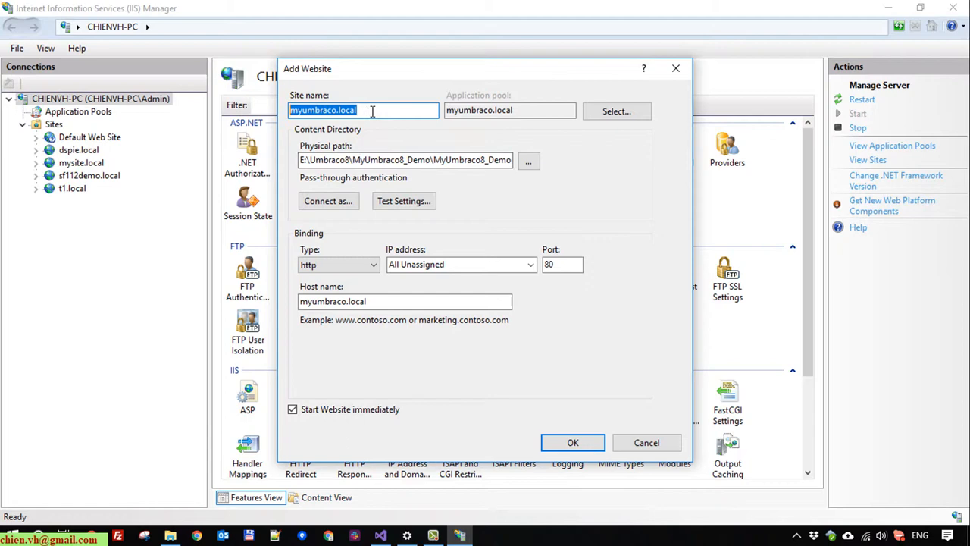
mouse_move(573, 442)
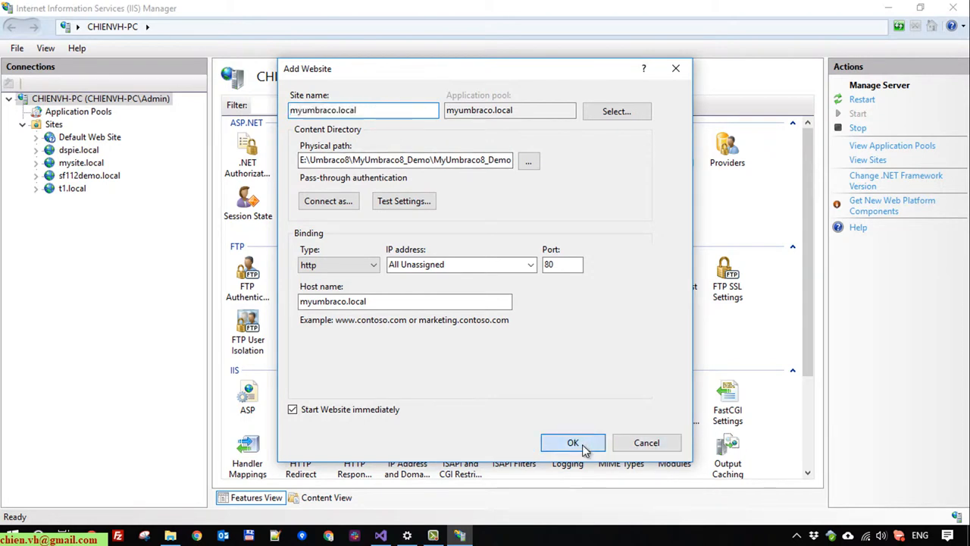
- Confirm creating the myumbraco.local website with the project path and host name
left_click(573, 443)
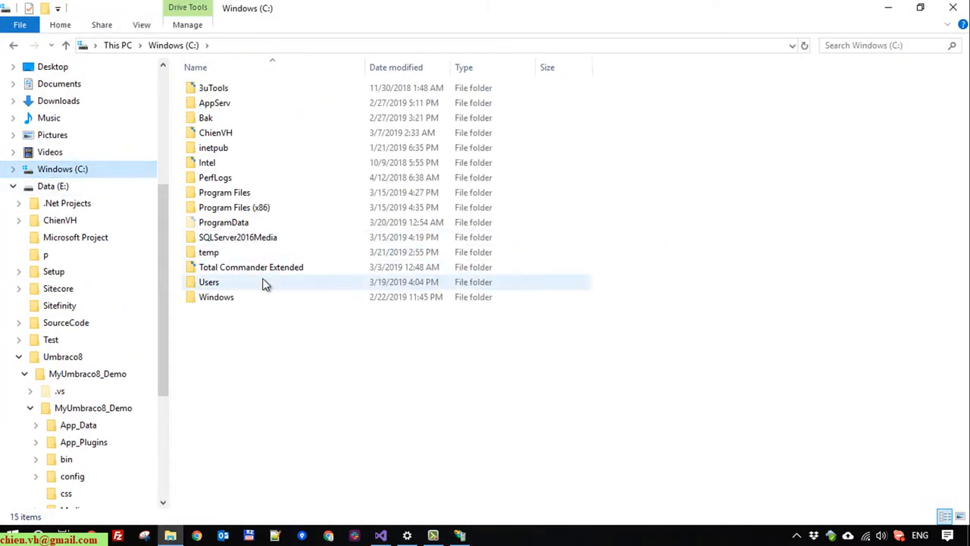
- Navigate Windows\System32\drivers\etc and load the hosts file into Notepad++
double_click(215, 296)
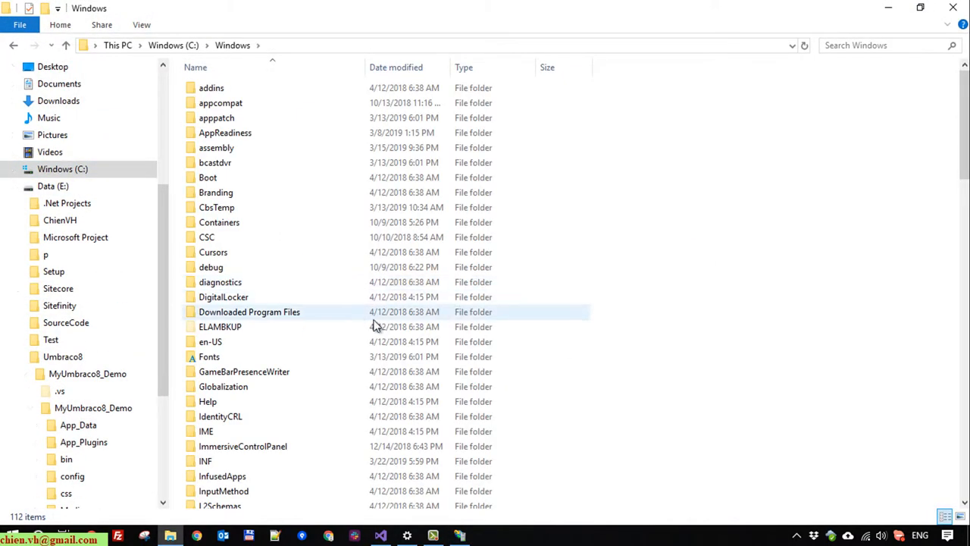
scroll("down", 3)
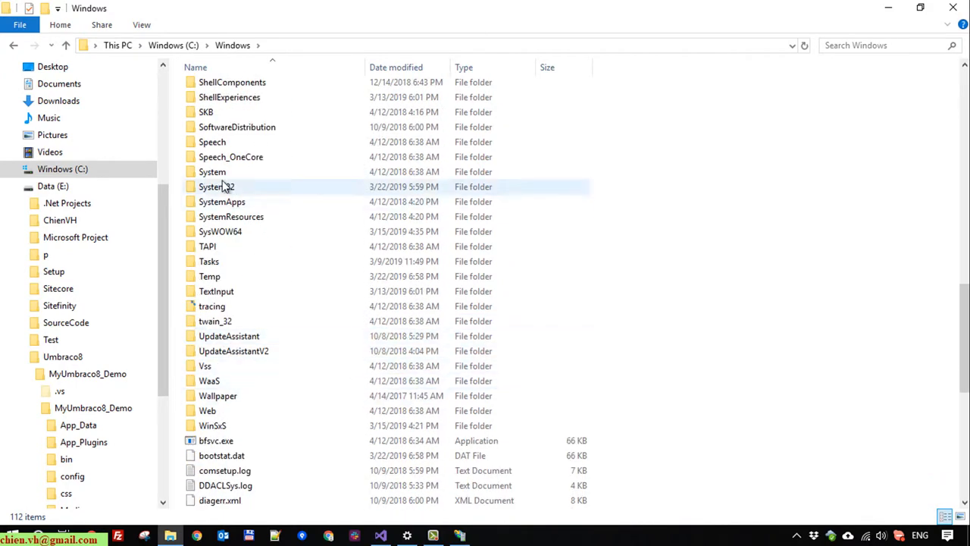
double_click(216, 187)
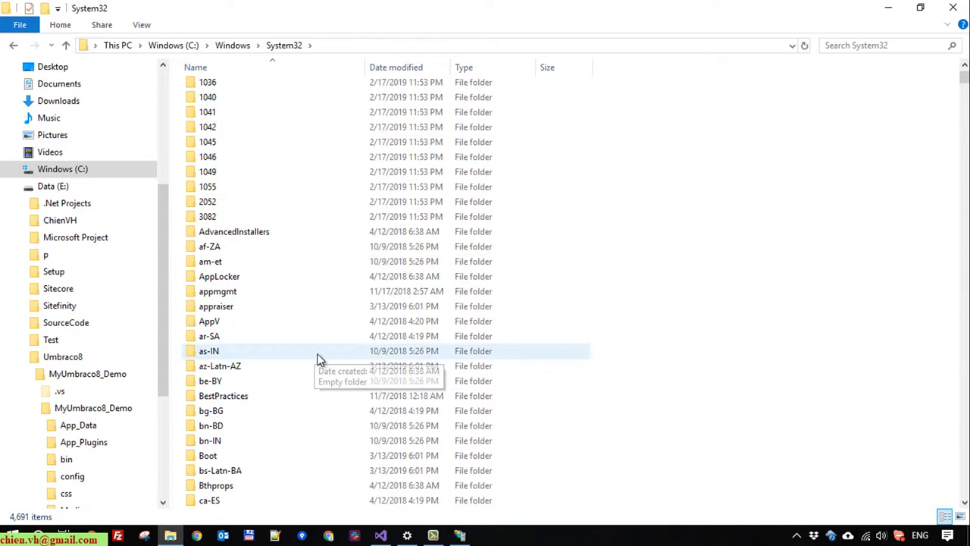
scroll("down", 3)
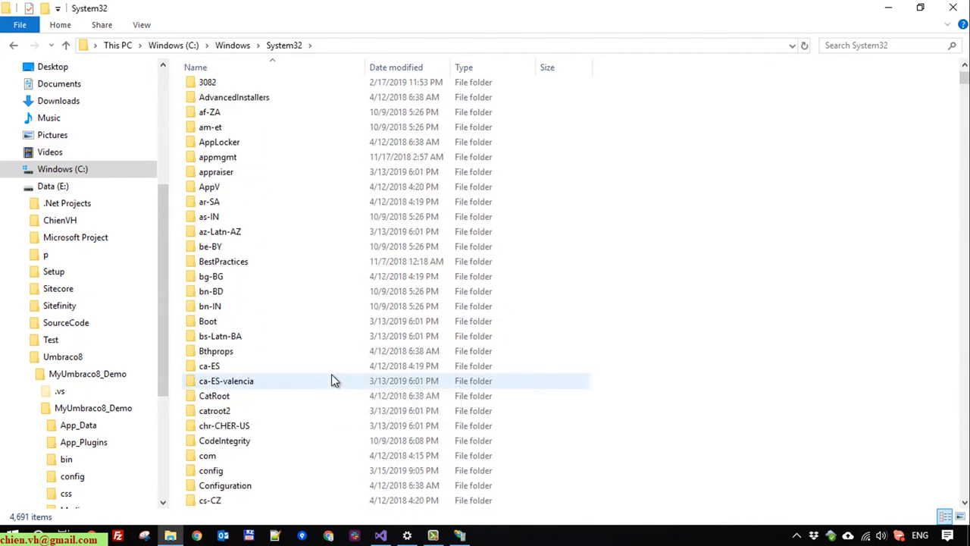
scroll("down", 3)
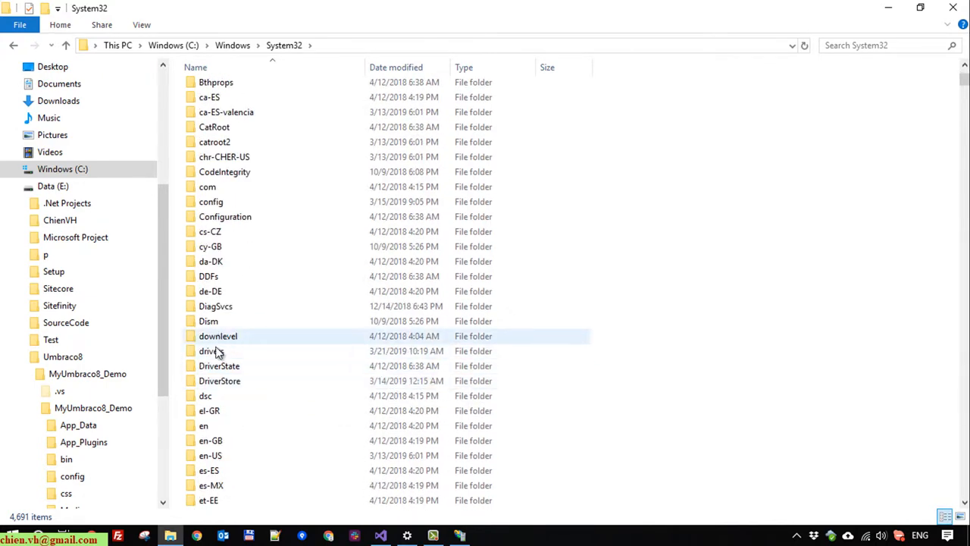
double_click(208, 350)
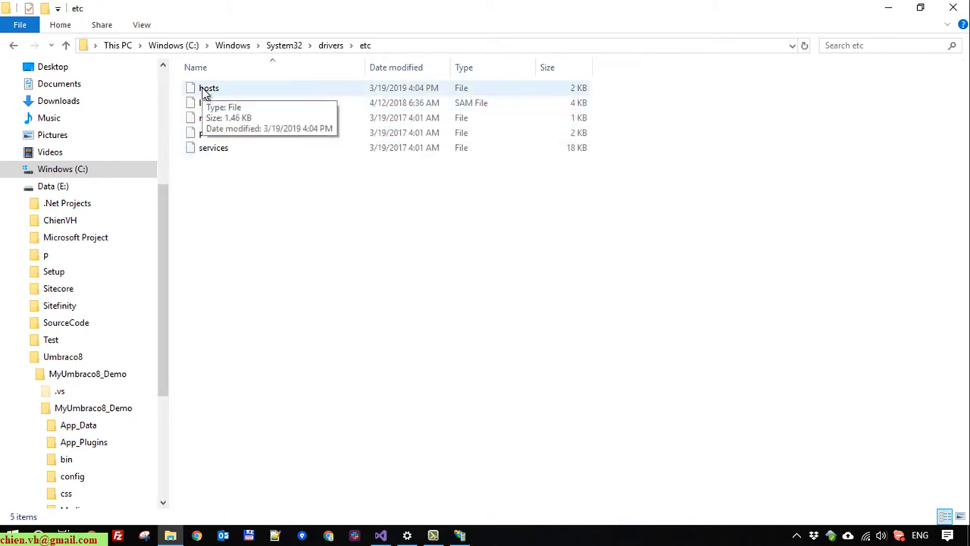
double_click(209, 88)
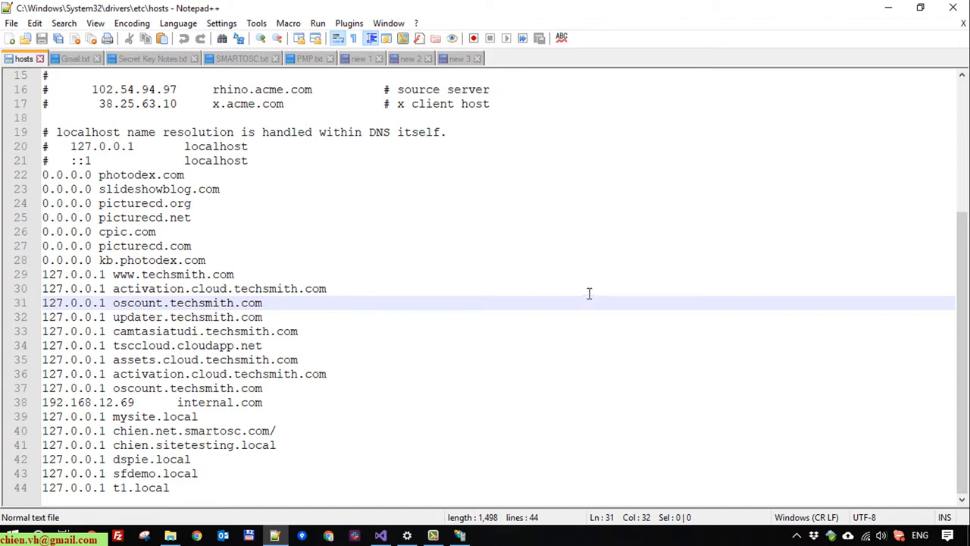
mouse_move(561, 285)
type("127.0.0.1 myumbraco.local")
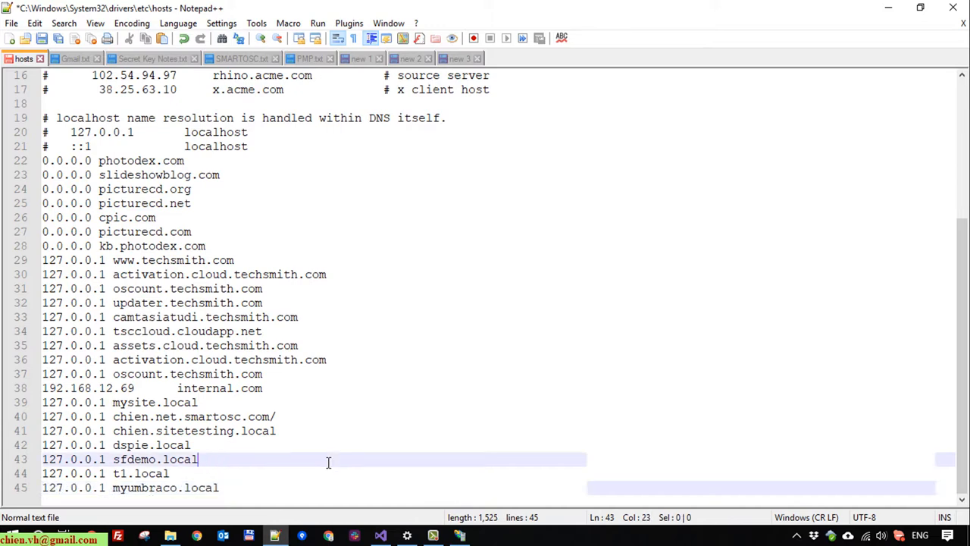
- Save the hosts file with 127.0.0.1 myumbraco.local, relaunching Notepad++ as administrator
key("ctrl+s")
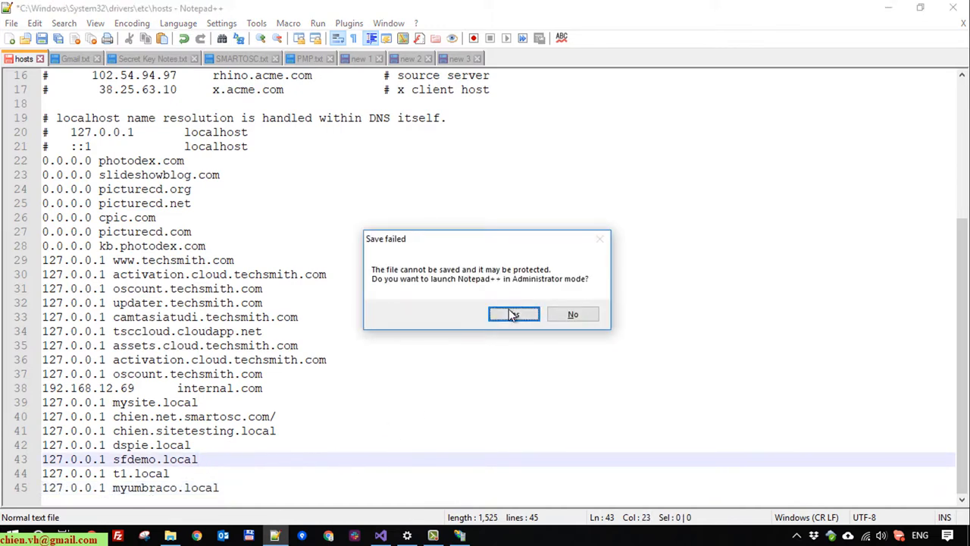
left_click(514, 314)
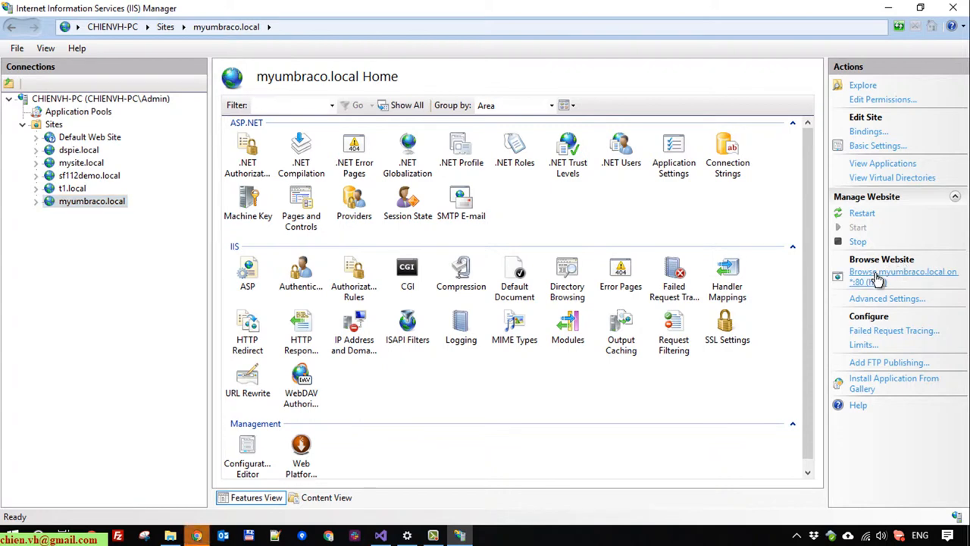
- Browse myumbraco.local on *:80 (http) from the IIS Actions pane
left_click(904, 276)
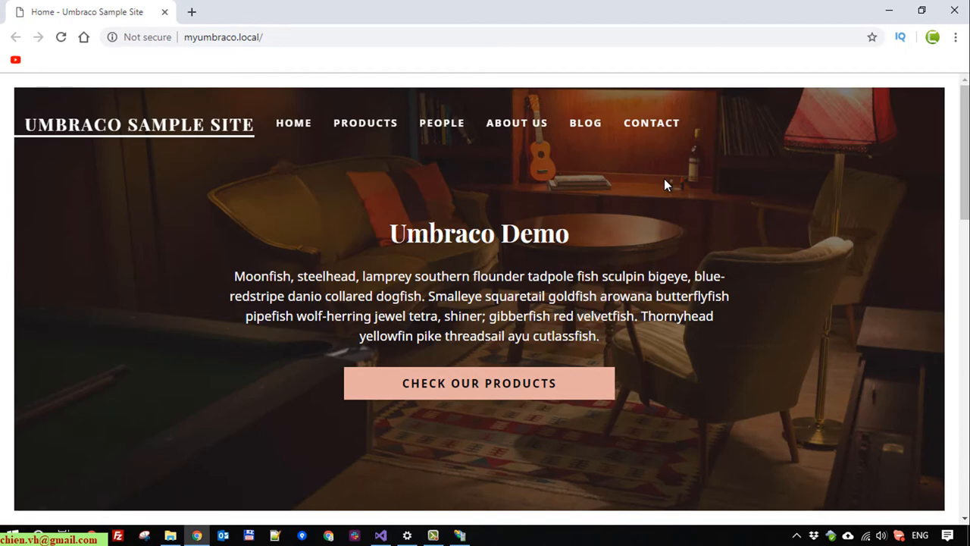
mouse_move(688, 266)
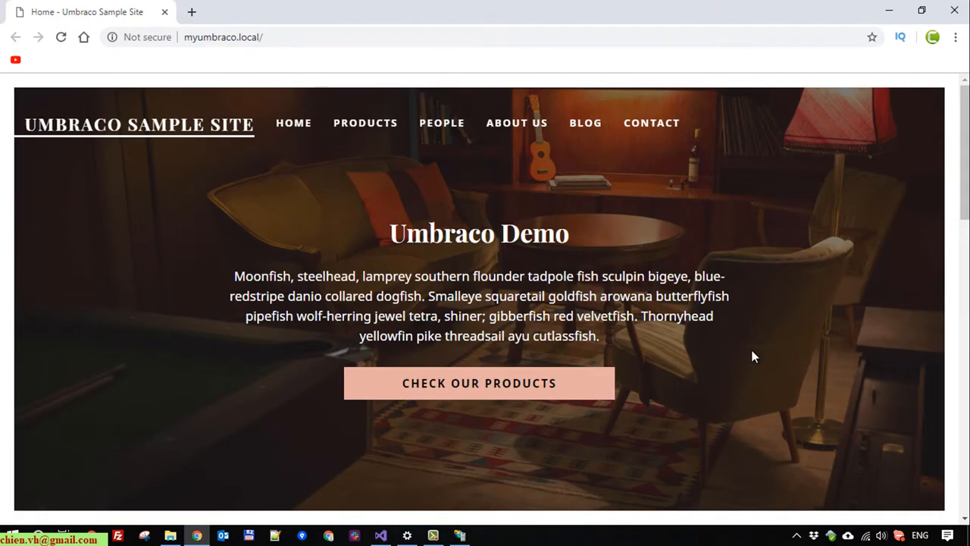
- Scroll down the Umbraco sample site home page served at myumbraco.local
scroll("down", 3)
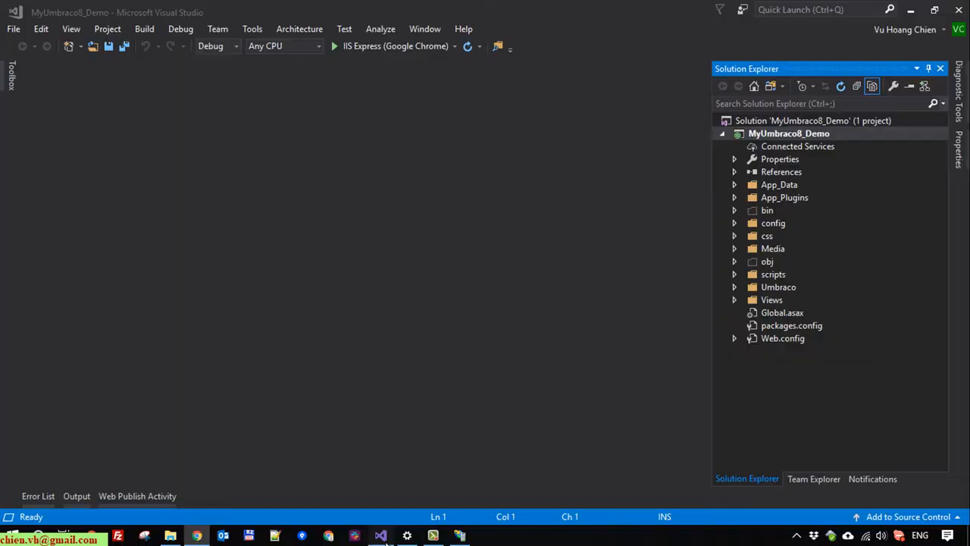
- Verify Visual Studio is idle, then bring the myumbraco.local page back up in Chrome
left_click(788, 133)
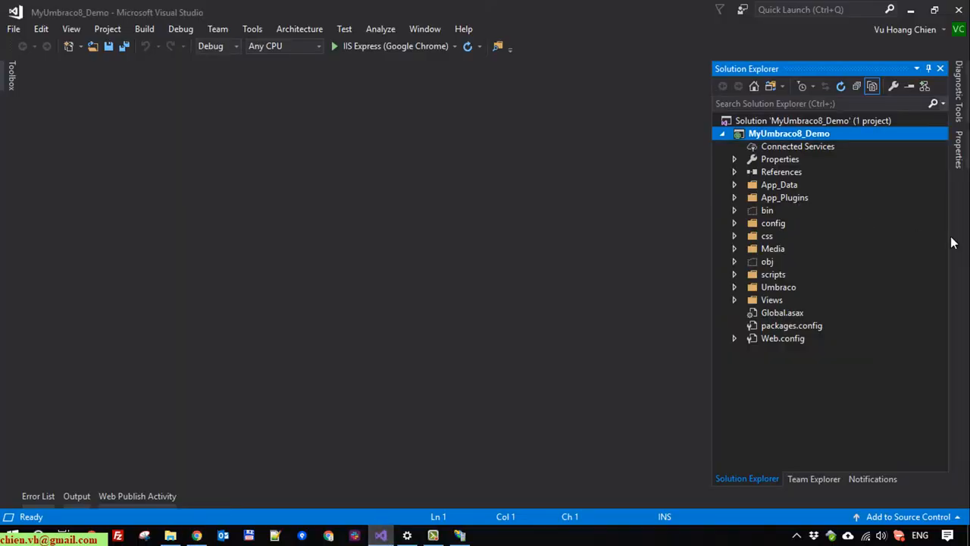
mouse_move(774, 225)
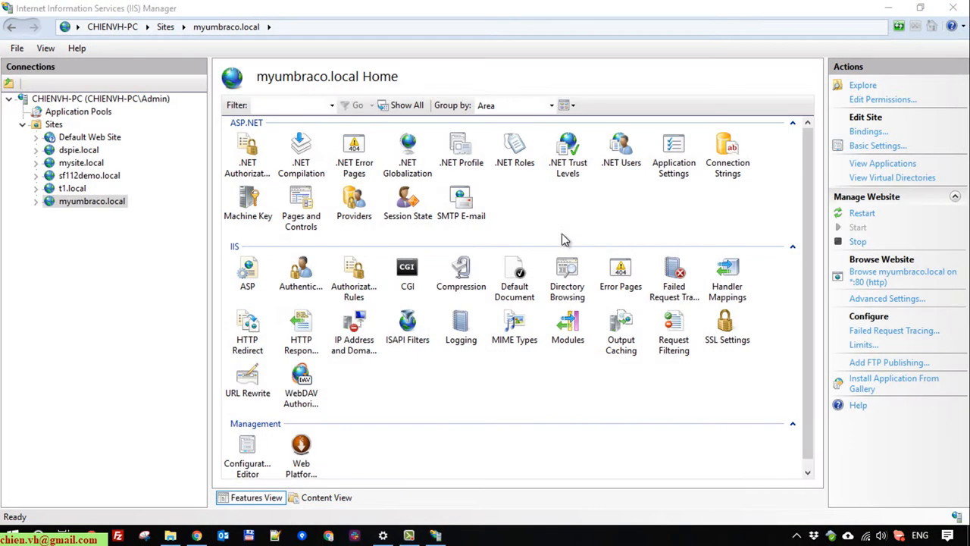
left_click(904, 276)
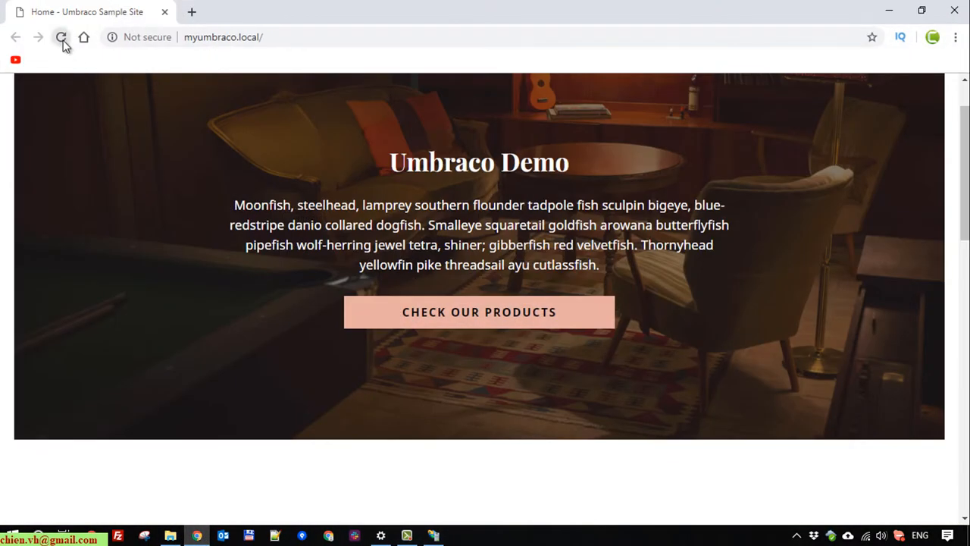
- Visit the Products page, return Home and open the My Blog Post article on myumbraco.local
left_click(479, 313)
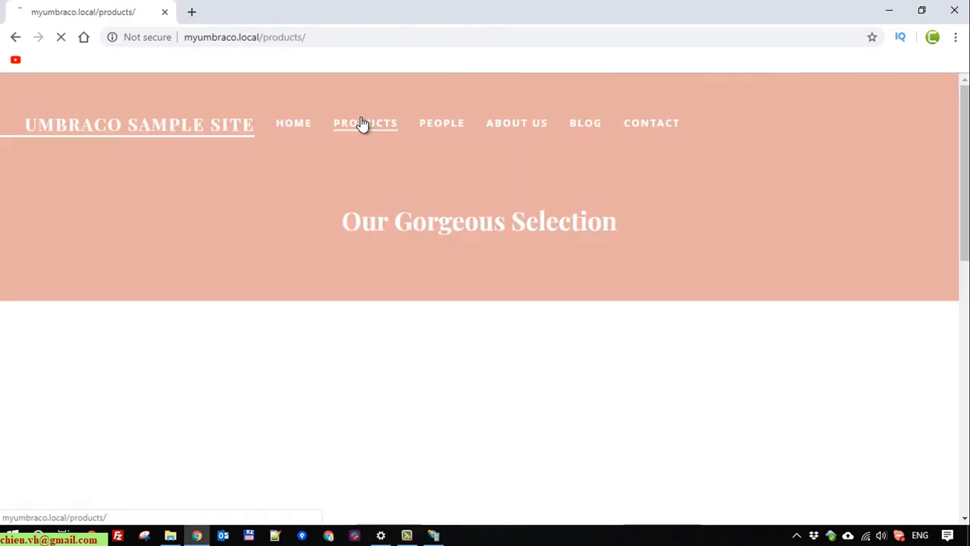
left_click(585, 123)
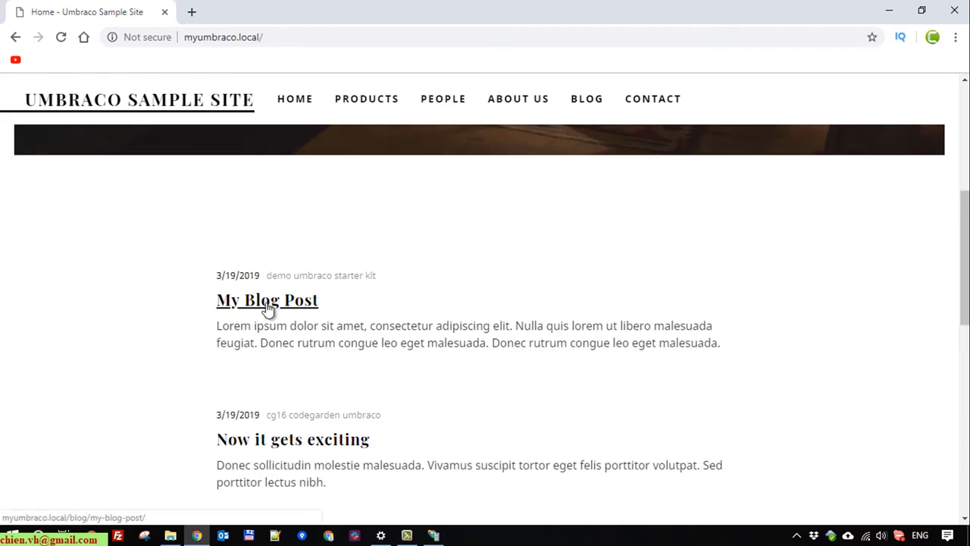
left_click(267, 300)
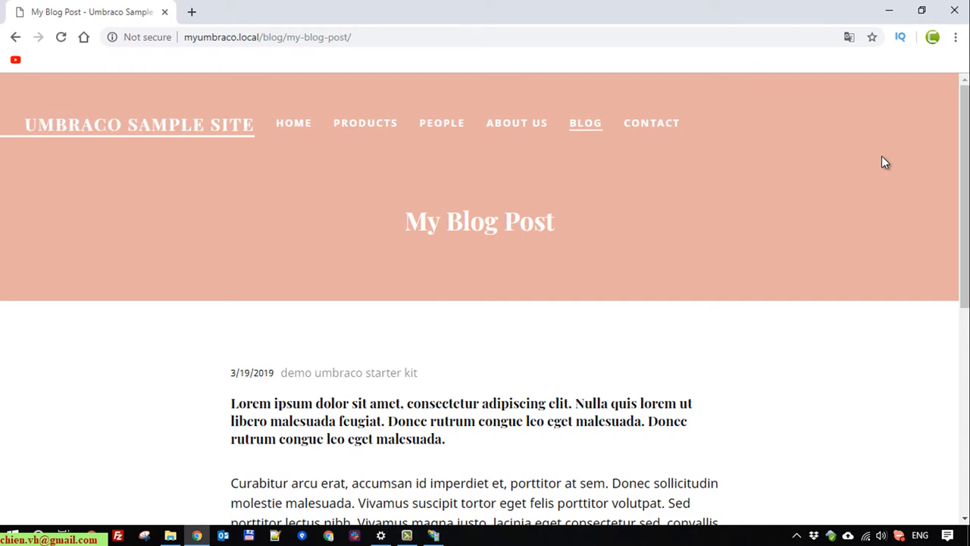
mouse_move(113, 122)
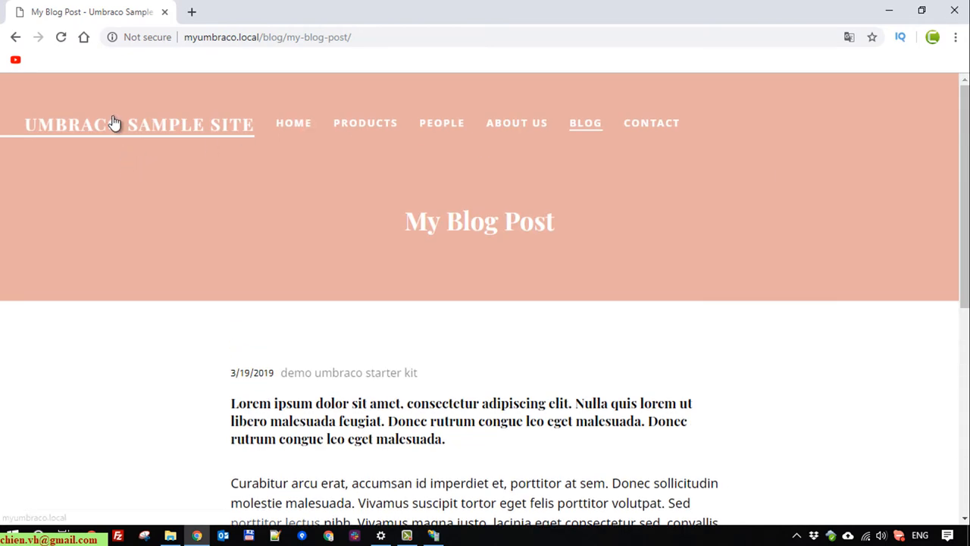